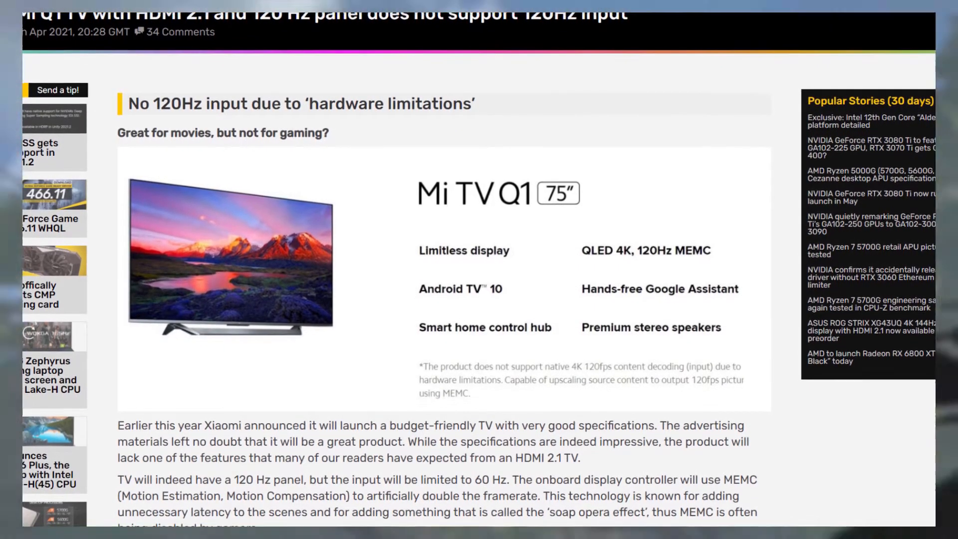
pyautogui.scroll(-3)
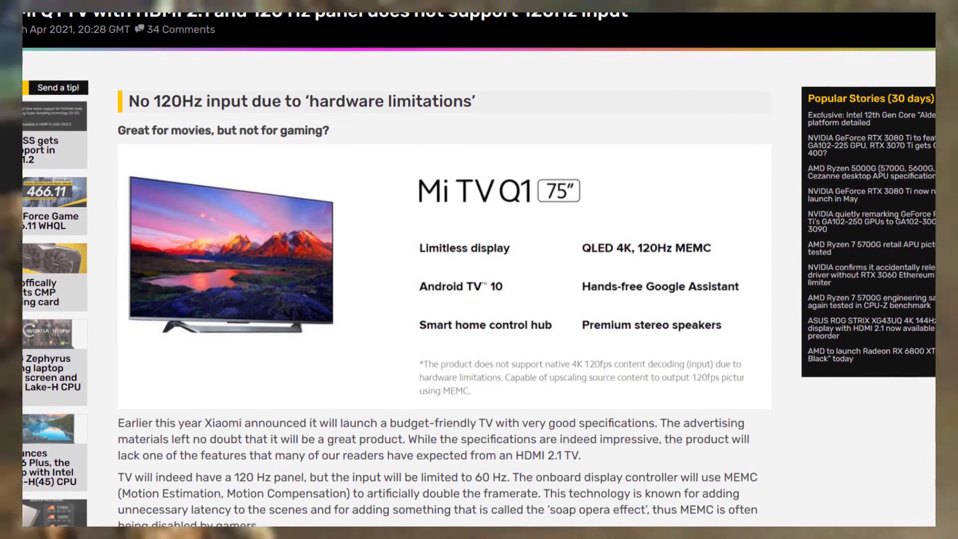
pyautogui.scroll(3)
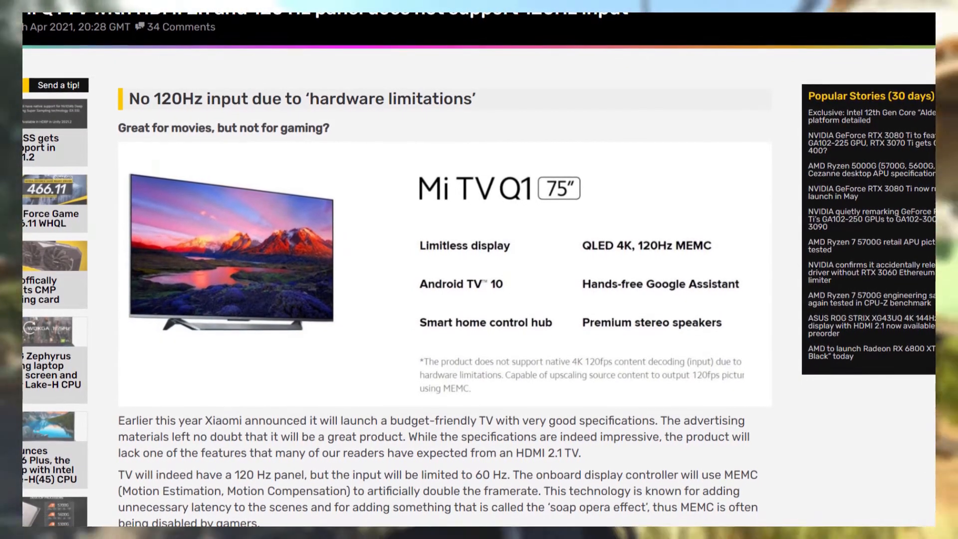
pyautogui.scroll(3)
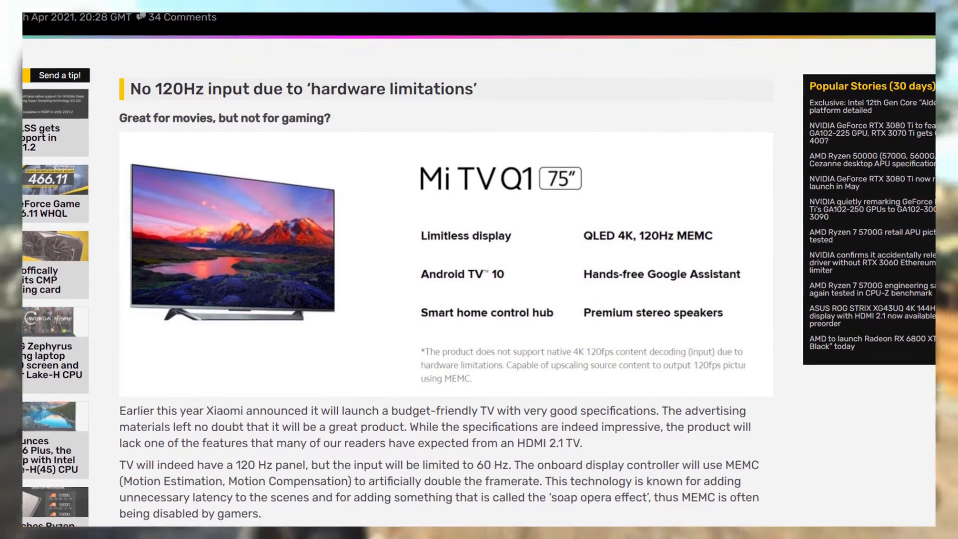
pyautogui.scroll(3)
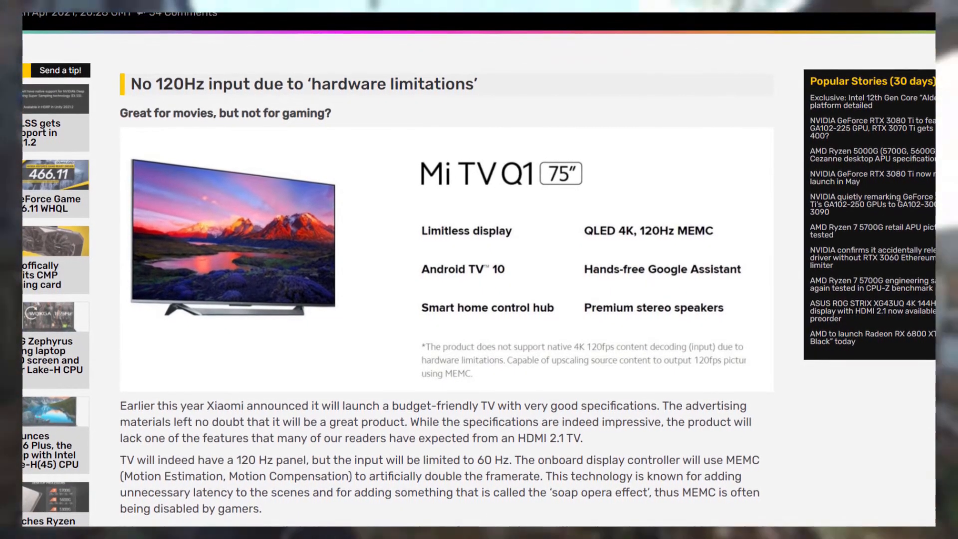
pyautogui.scroll(-3)
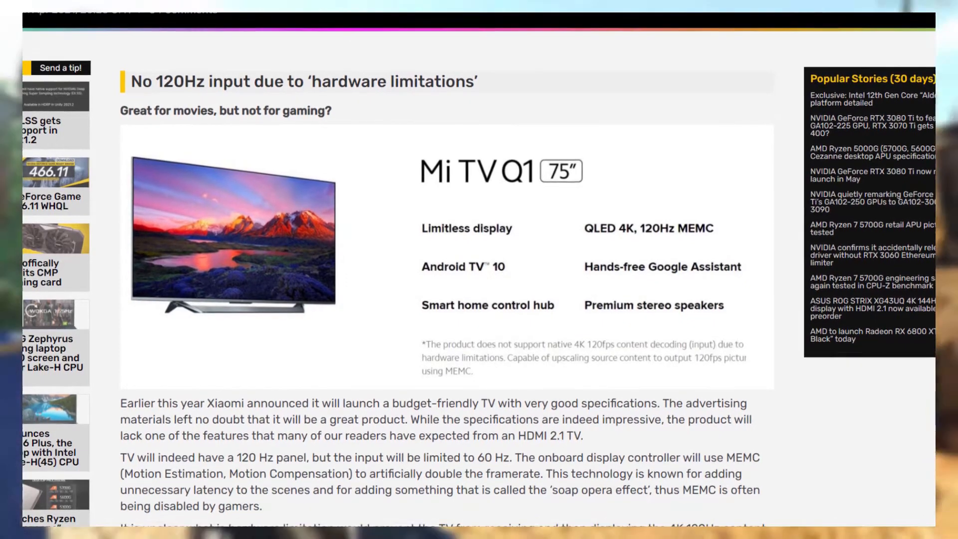
pyautogui.scroll(-3)
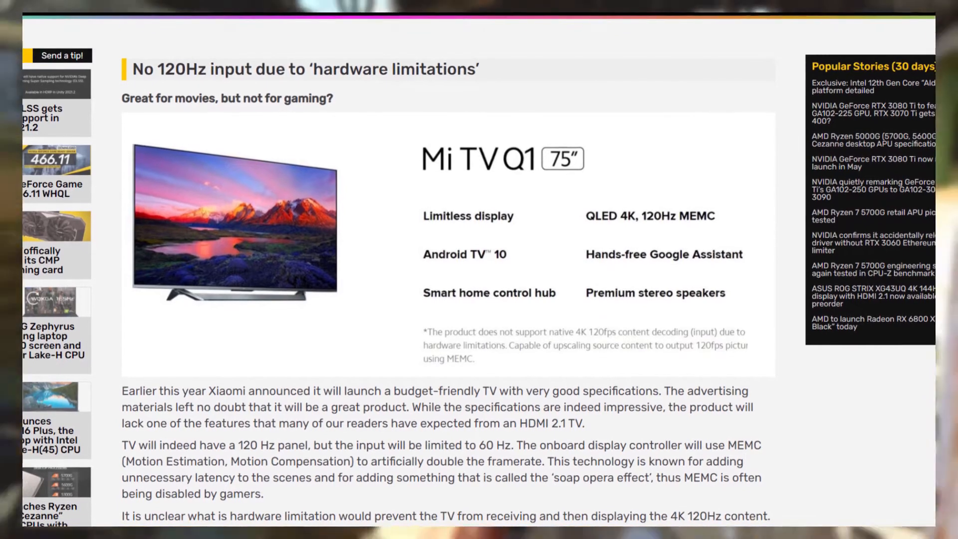
pyautogui.scroll(-3)
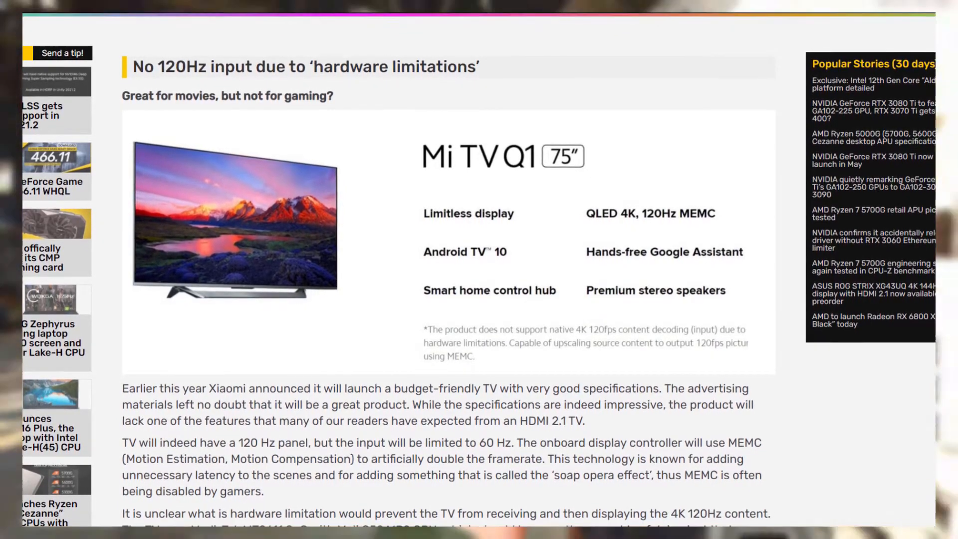
pyautogui.scroll(-3)
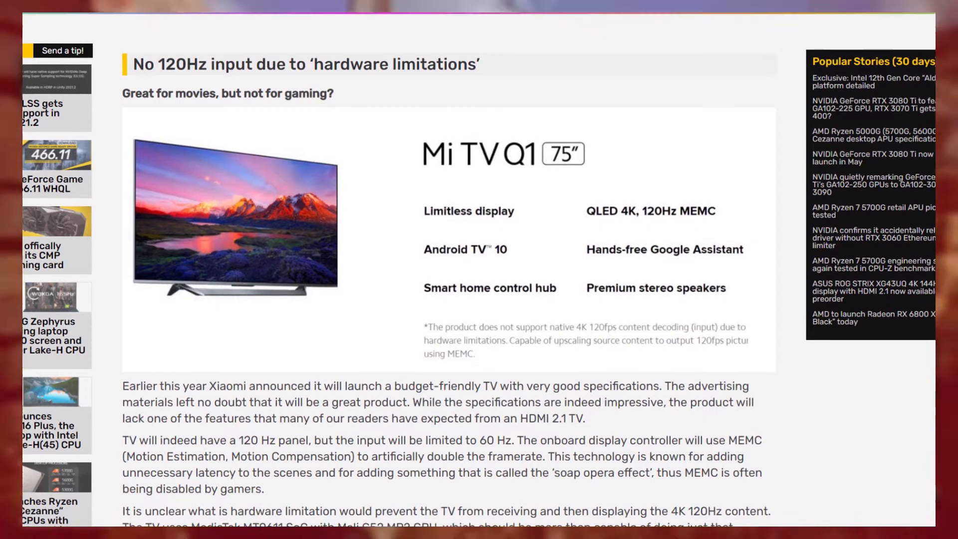
pyautogui.scroll(3)
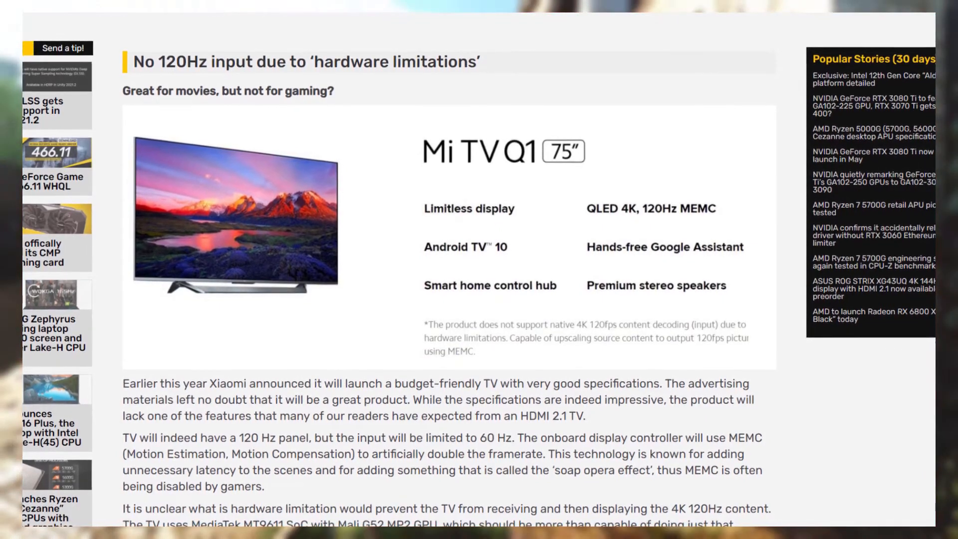
pyautogui.scroll(-3)
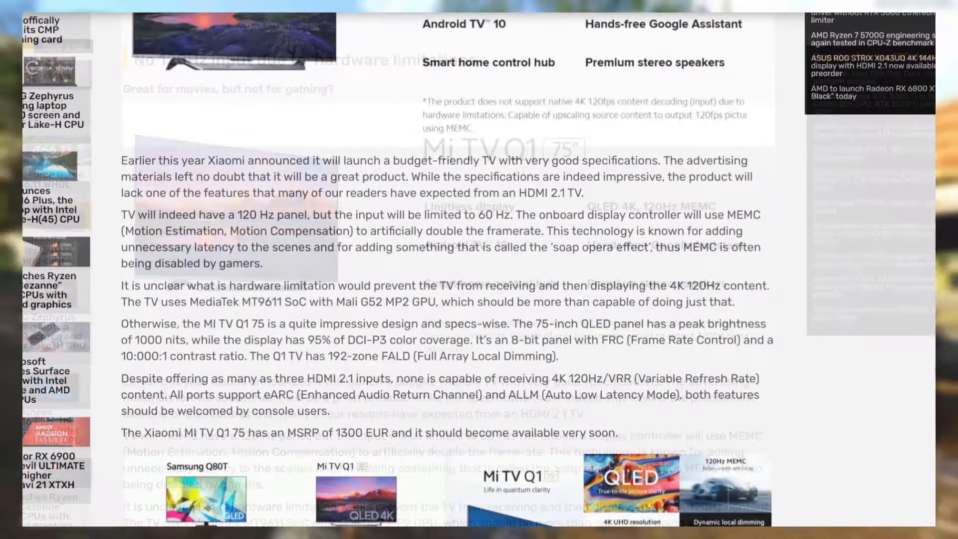
pyautogui.scroll(3)
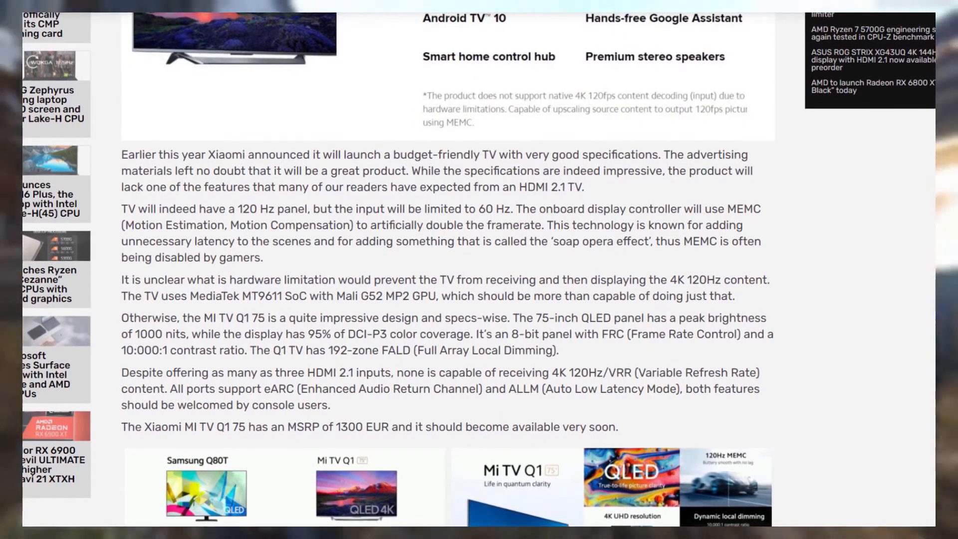
pyautogui.scroll(-3)
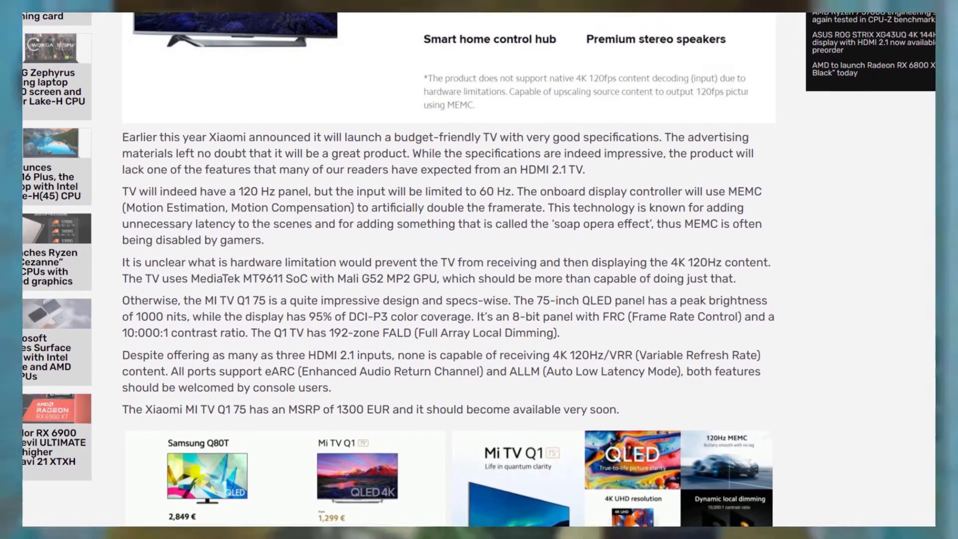
pyautogui.scroll(-3)
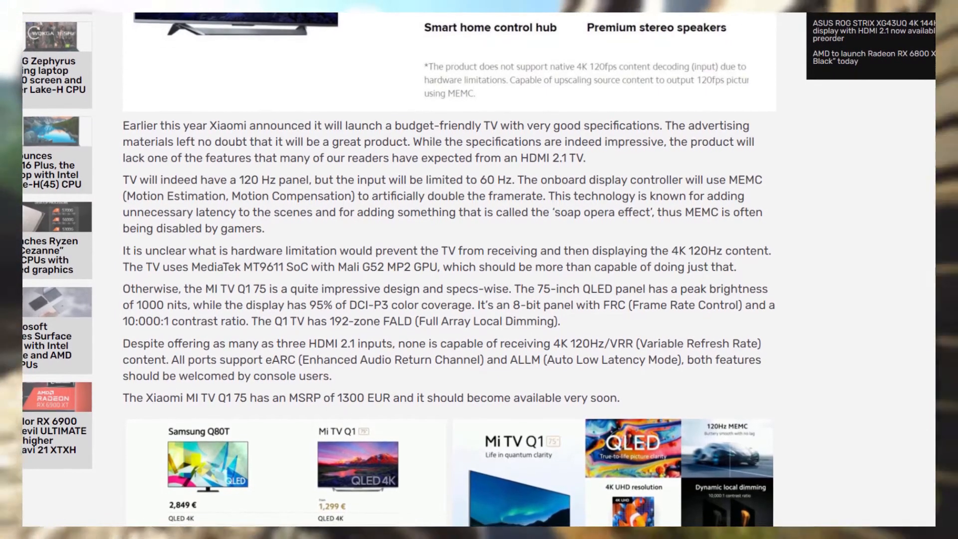
pyautogui.scroll(-3)
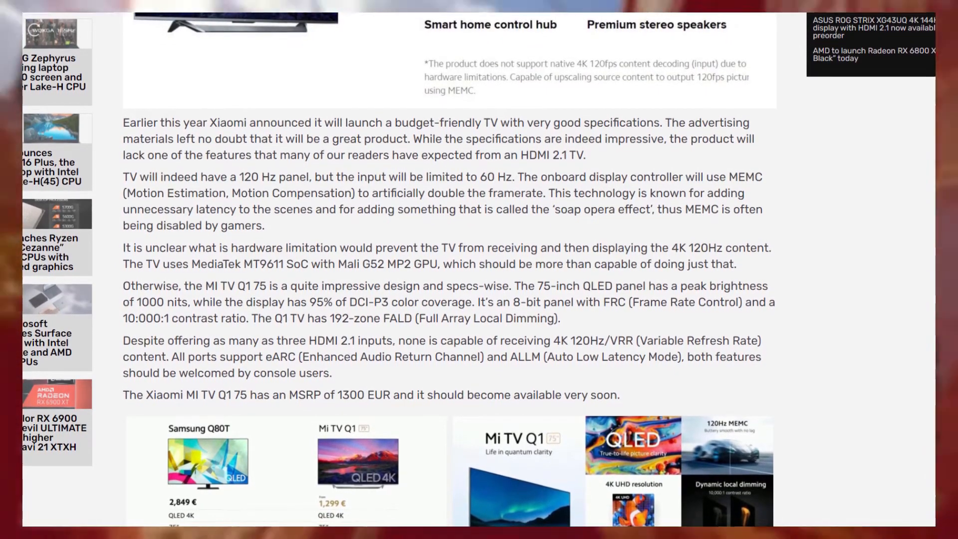
pyautogui.scroll(3)
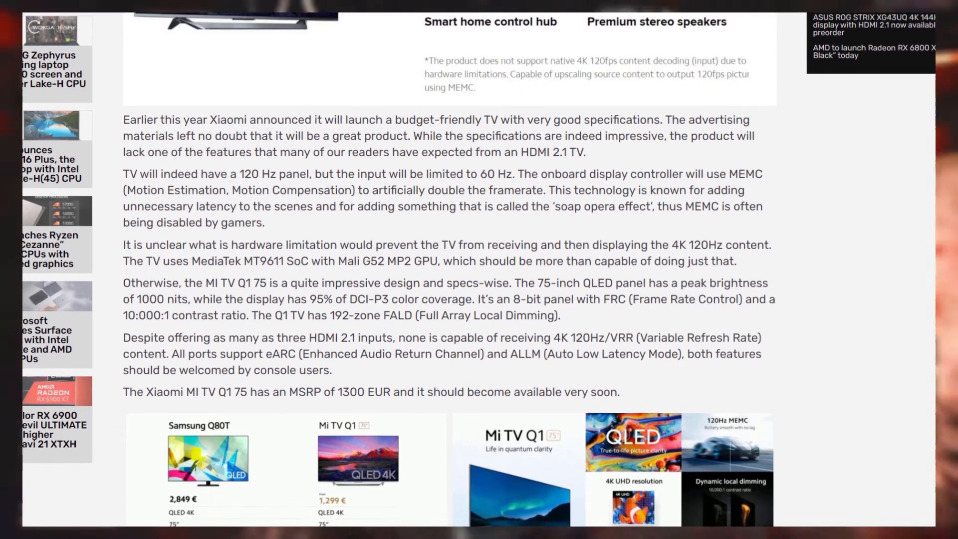
pyautogui.scroll(-3)
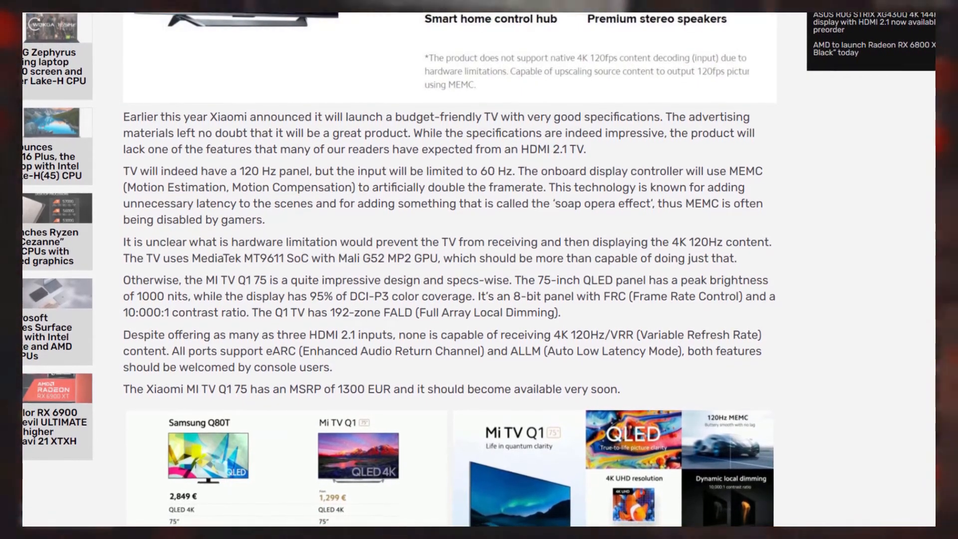
pyautogui.scroll(3)
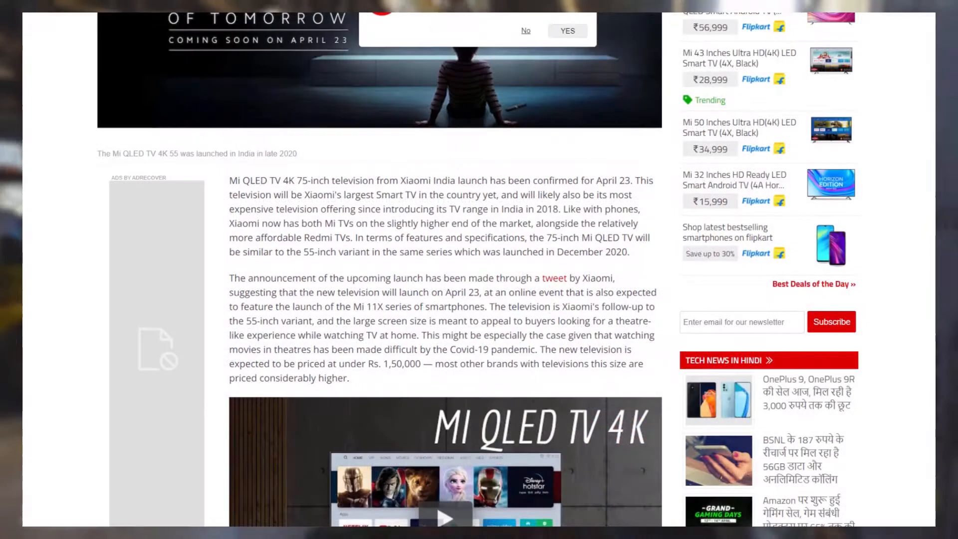
pyautogui.scroll(-3)
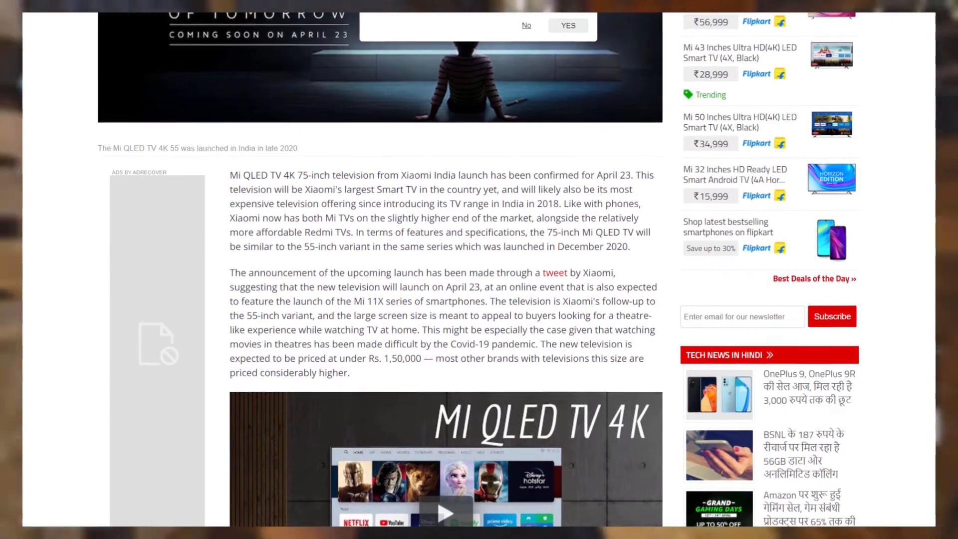
pyautogui.scroll(-3)
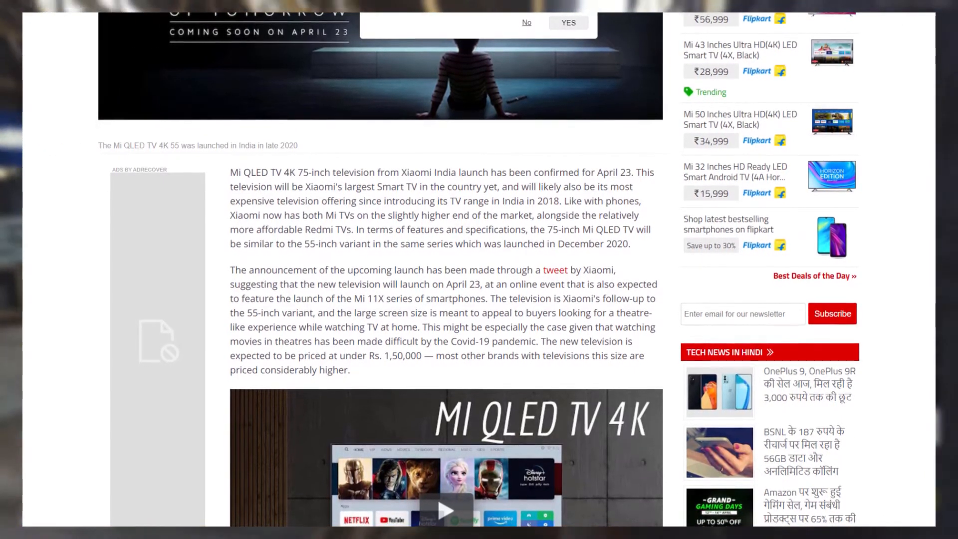
pyautogui.scroll(-3)
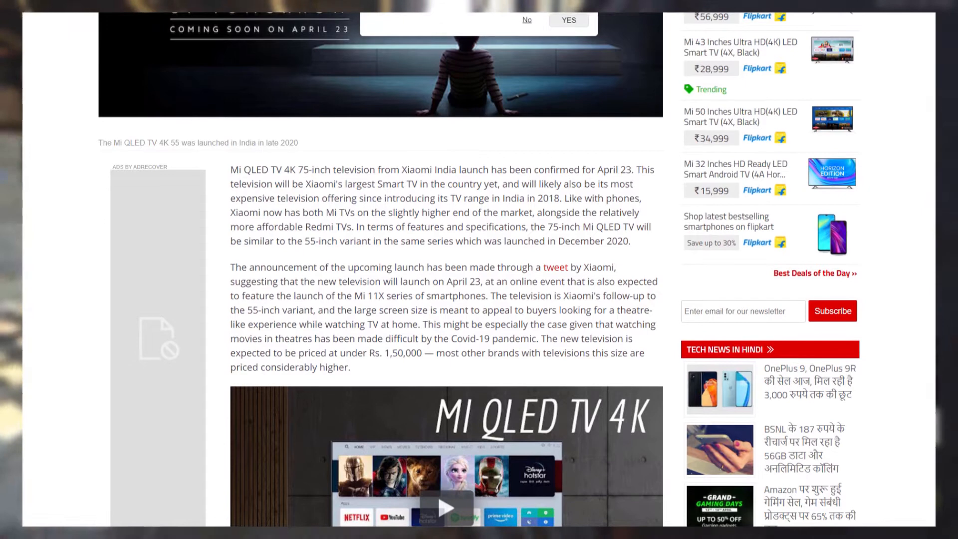
pyautogui.scroll(-3)
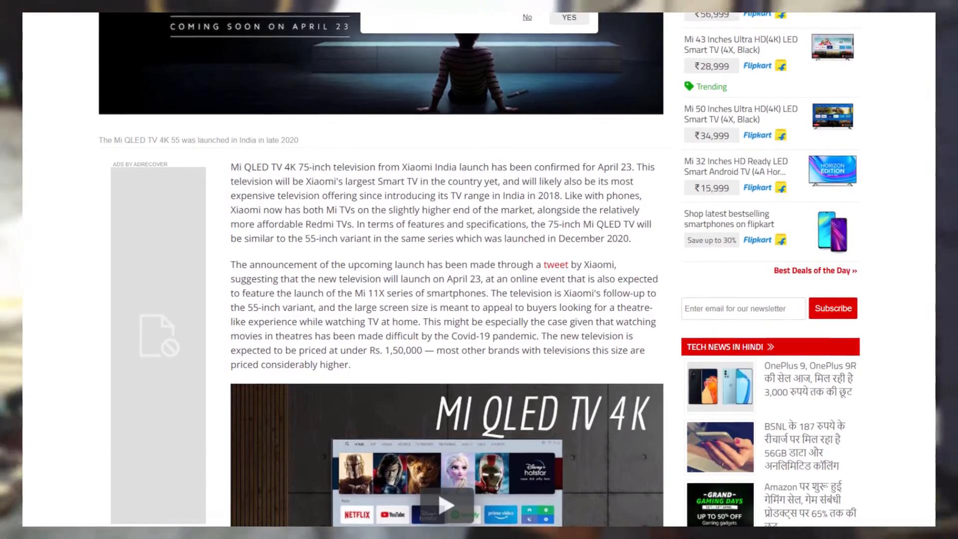
pyautogui.scroll(-3)
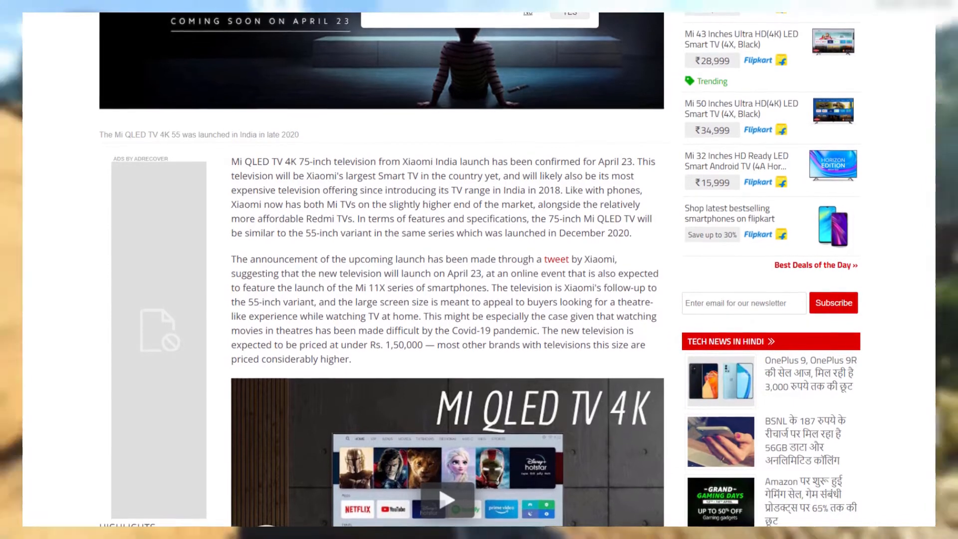
pyautogui.scroll(-3)
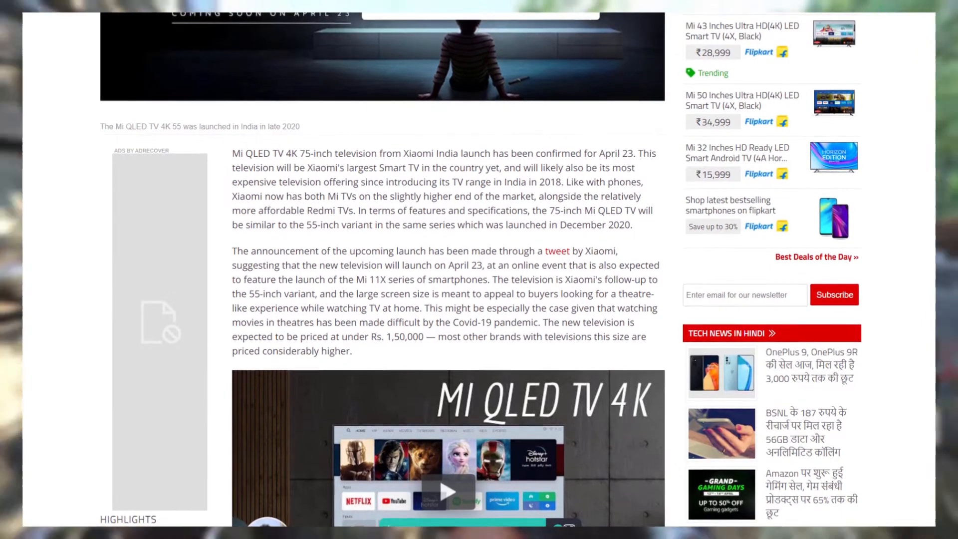
pyautogui.scroll(3)
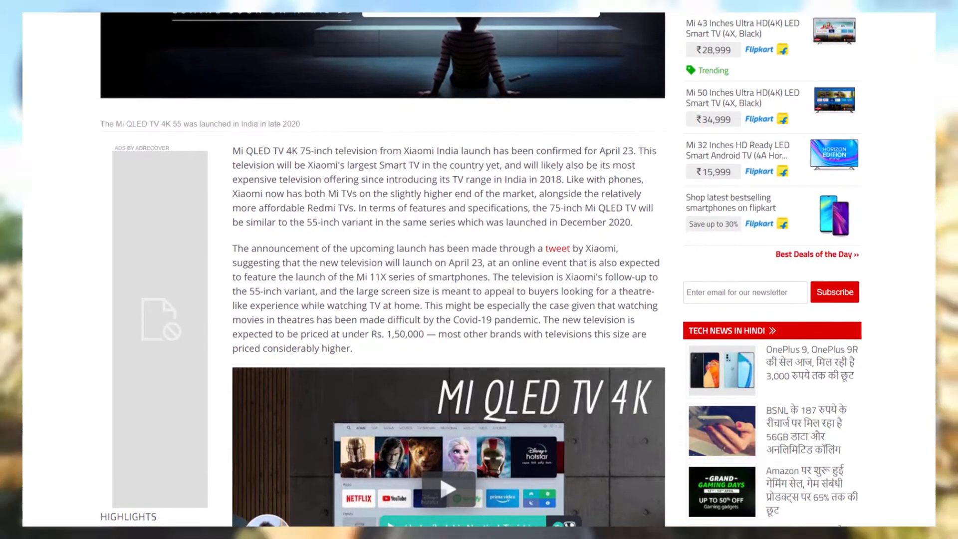
pyautogui.scroll(3)
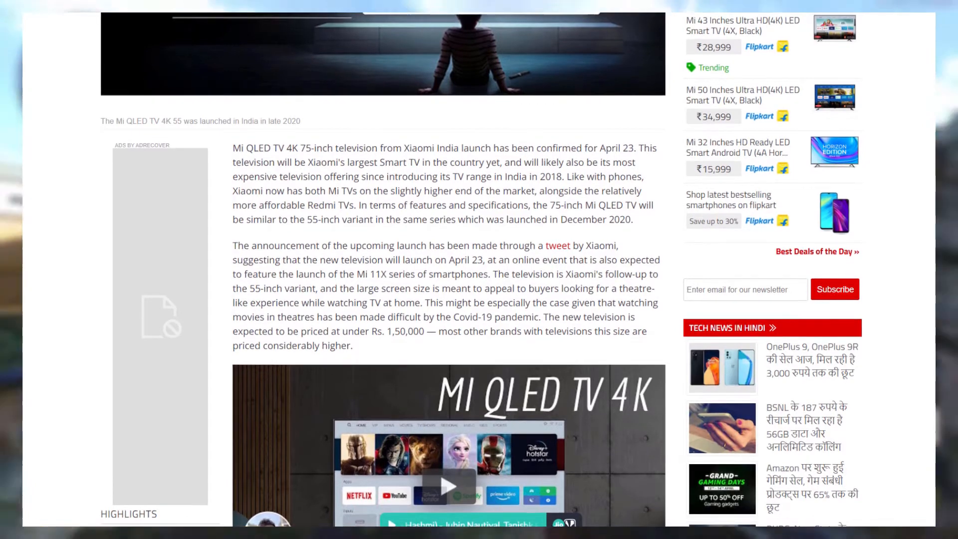
pyautogui.scroll(-3)
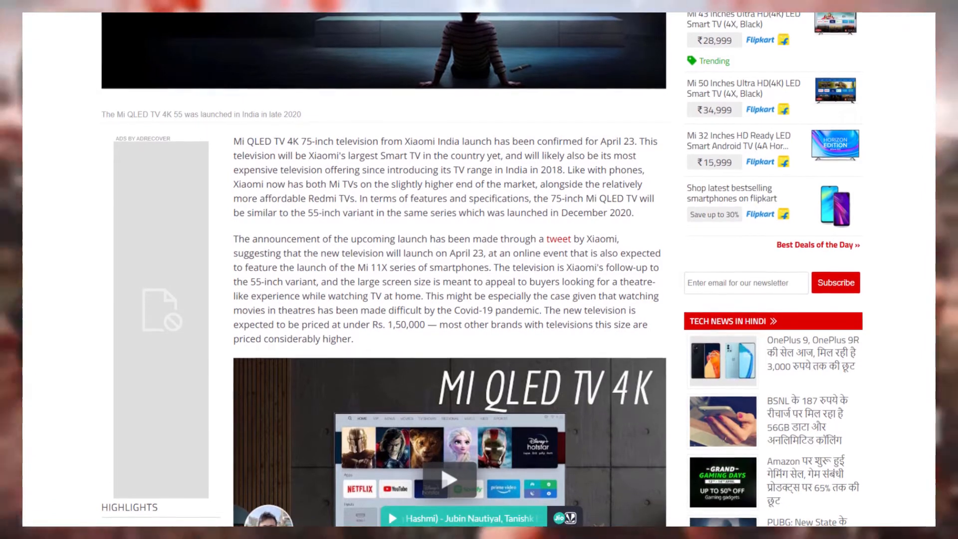
pyautogui.scroll(-3)
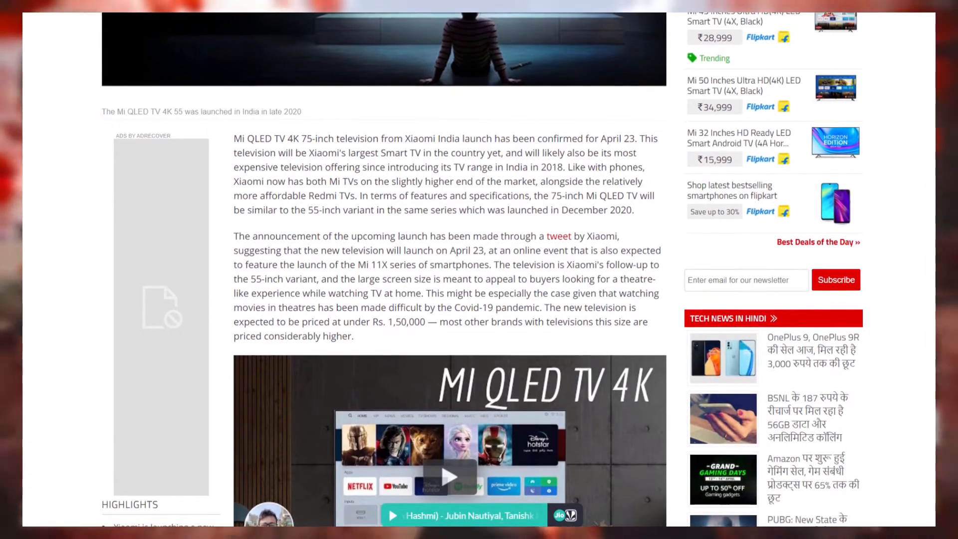
pyautogui.scroll(-3)
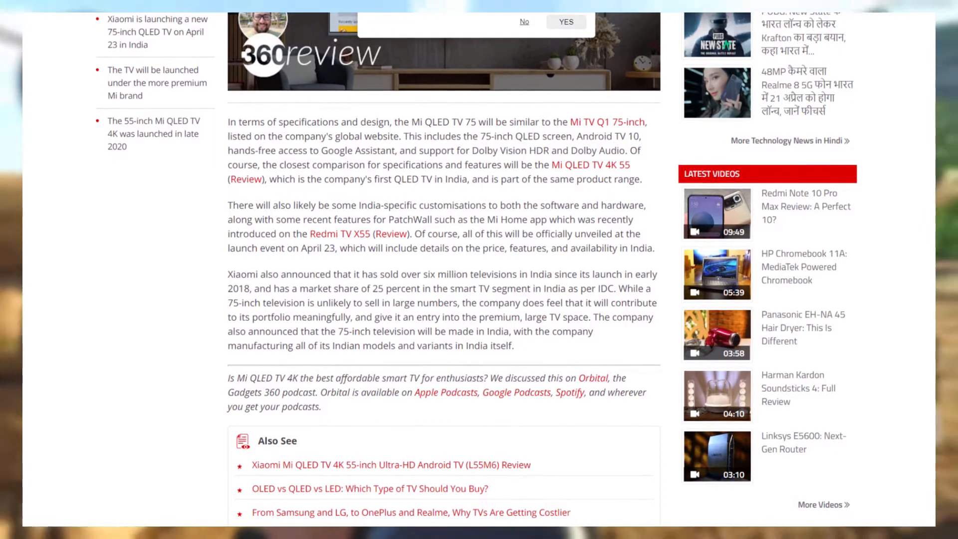
pyautogui.scroll(3)
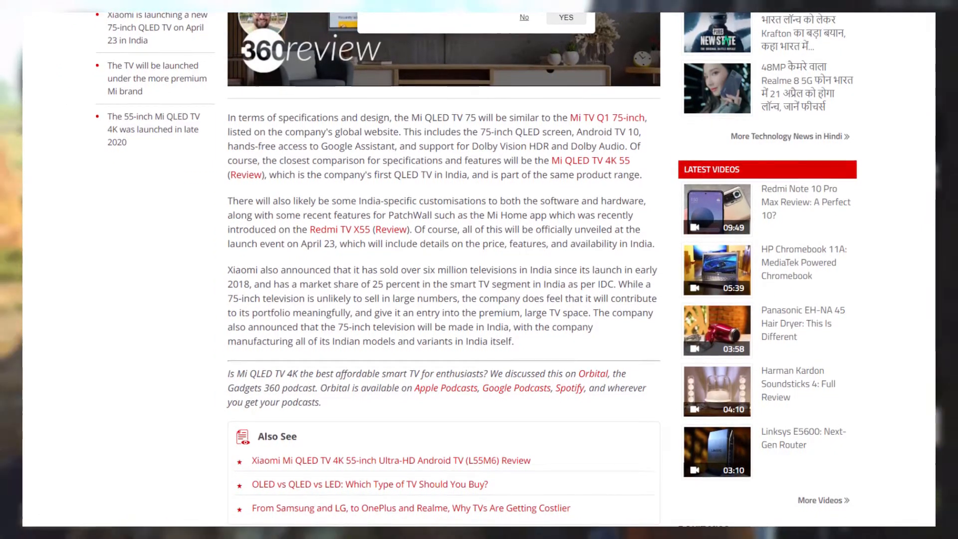
pyautogui.scroll(-3)
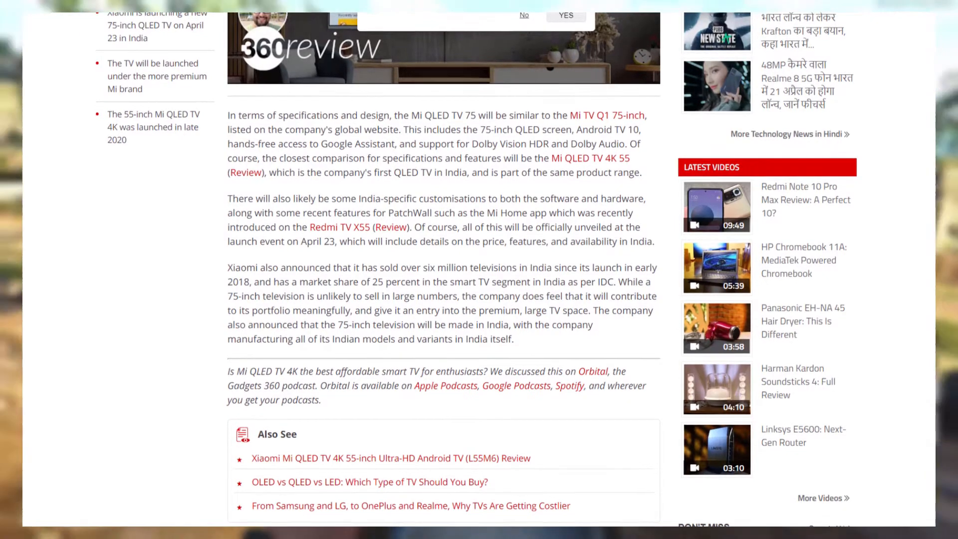
pyautogui.scroll(-3)
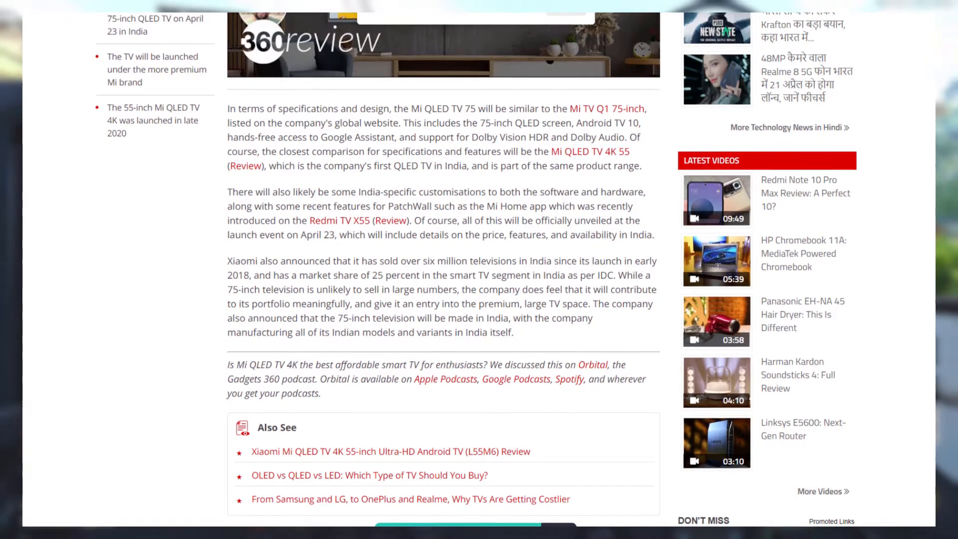
pyautogui.scroll(3)
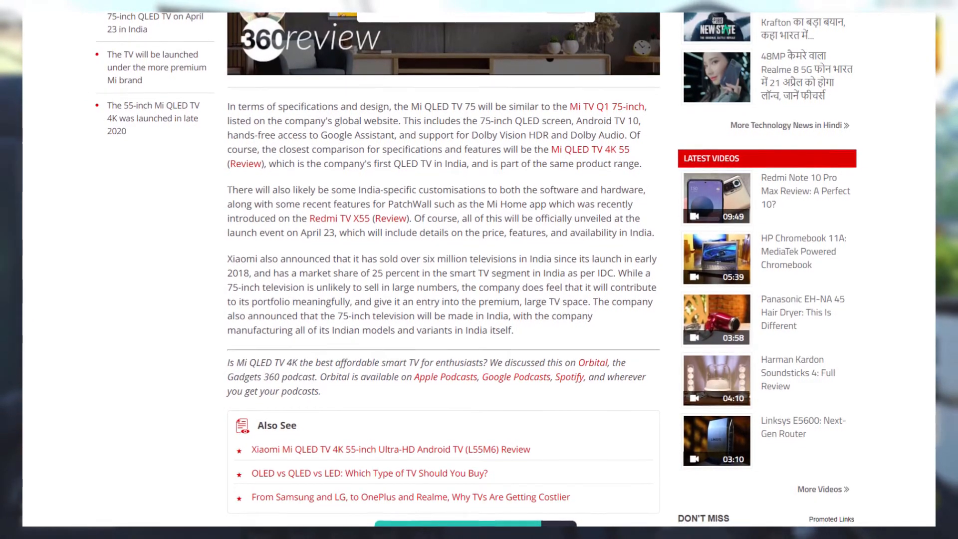
pyautogui.scroll(3)
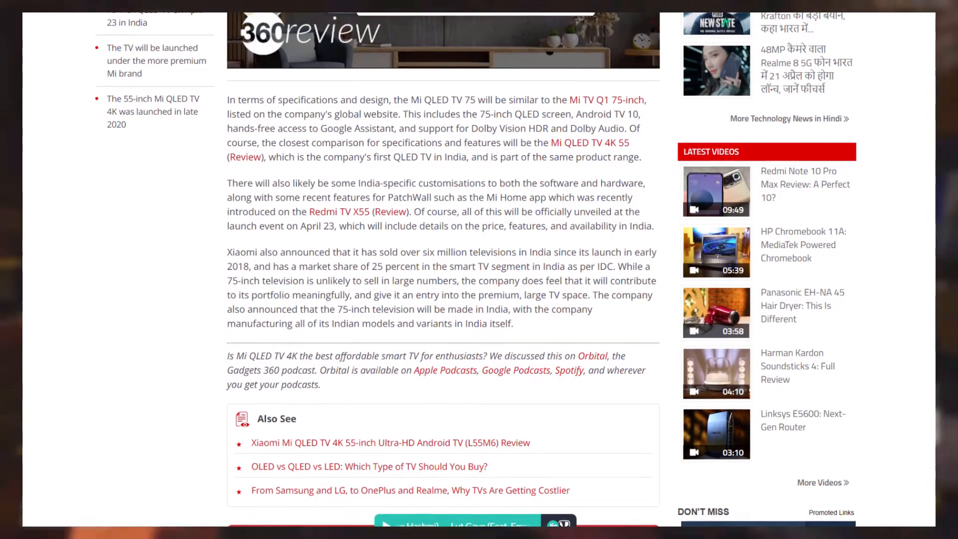
pyautogui.scroll(3)
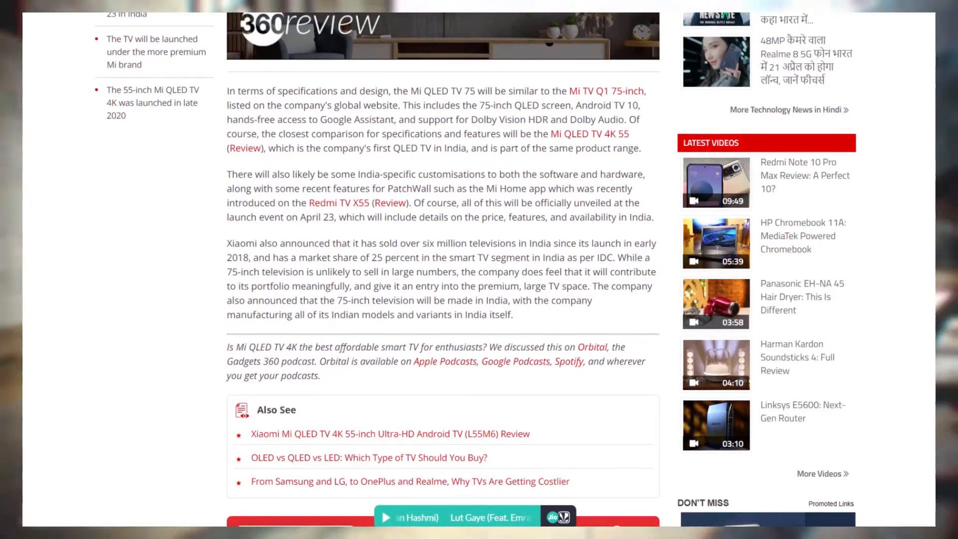
pyautogui.scroll(3)
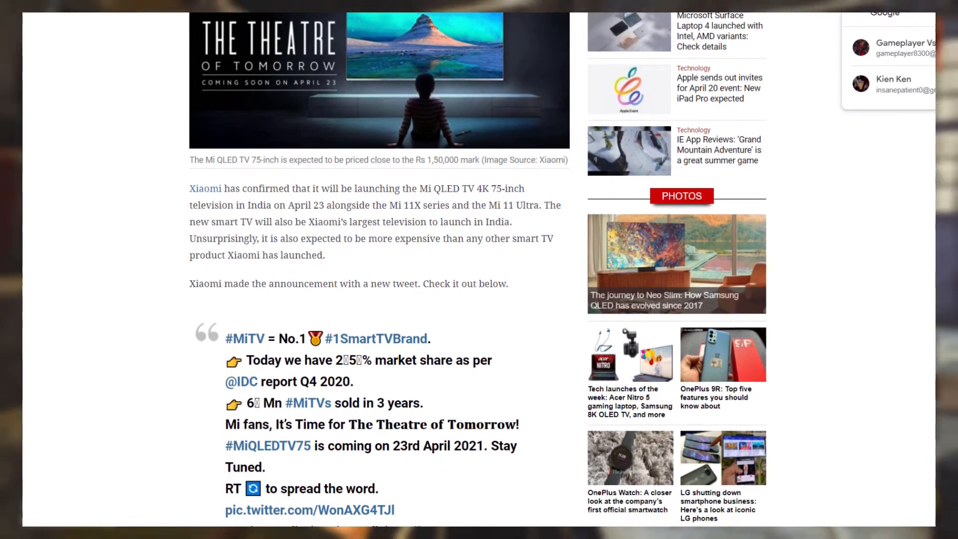
pyautogui.scroll(-3)
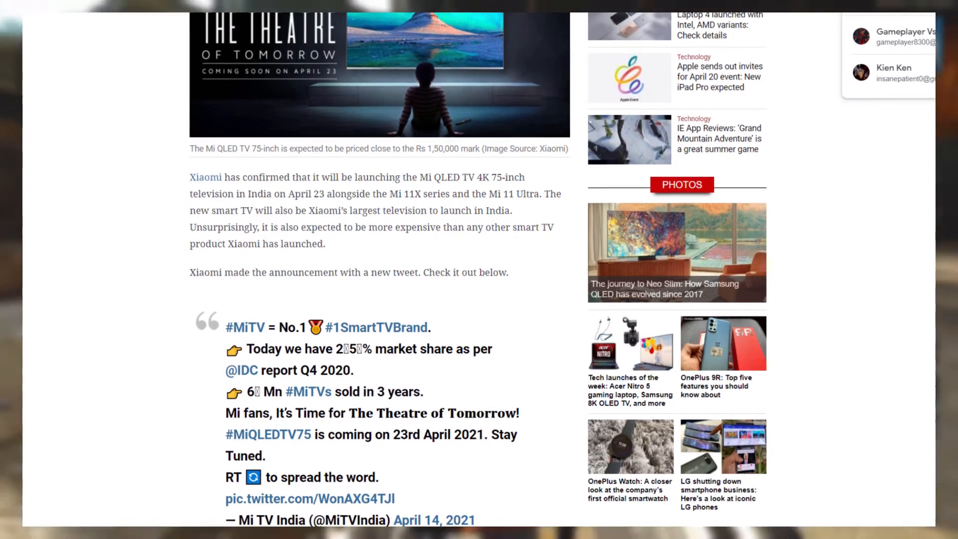
pyautogui.scroll(3)
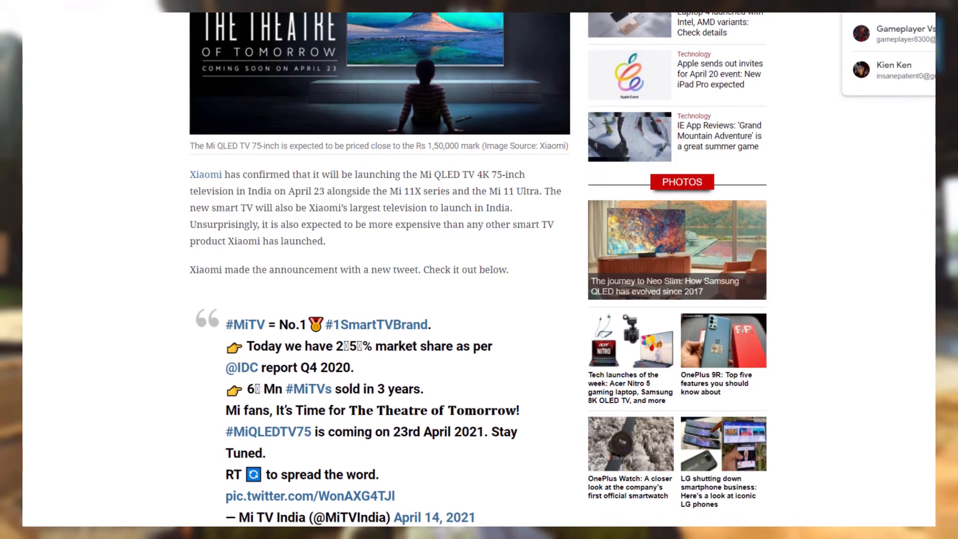
pyautogui.scroll(3)
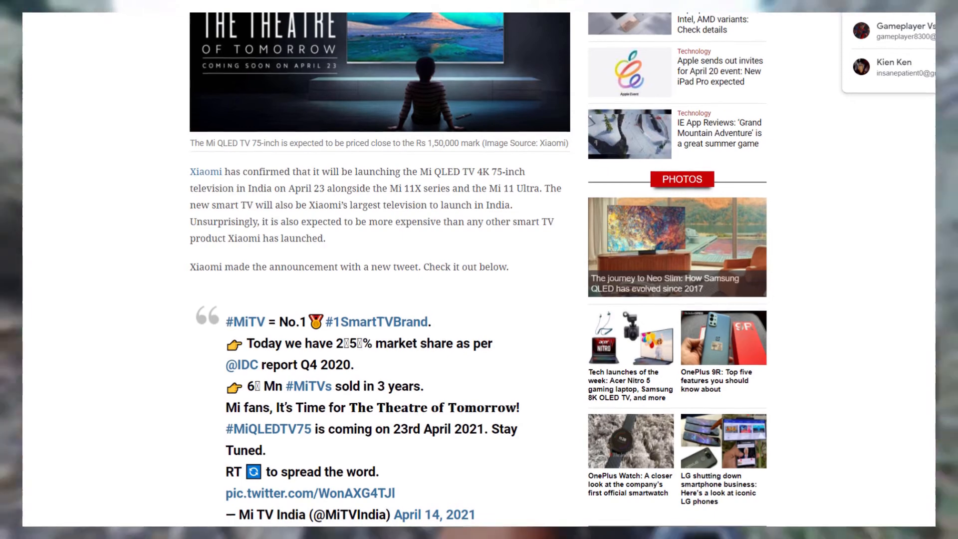
pyautogui.scroll(3)
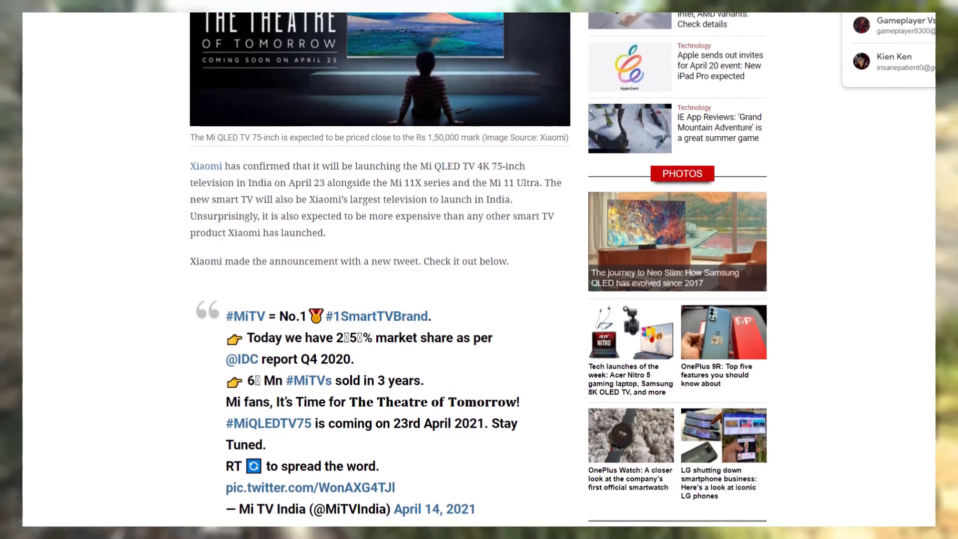
pyautogui.scroll(-3)
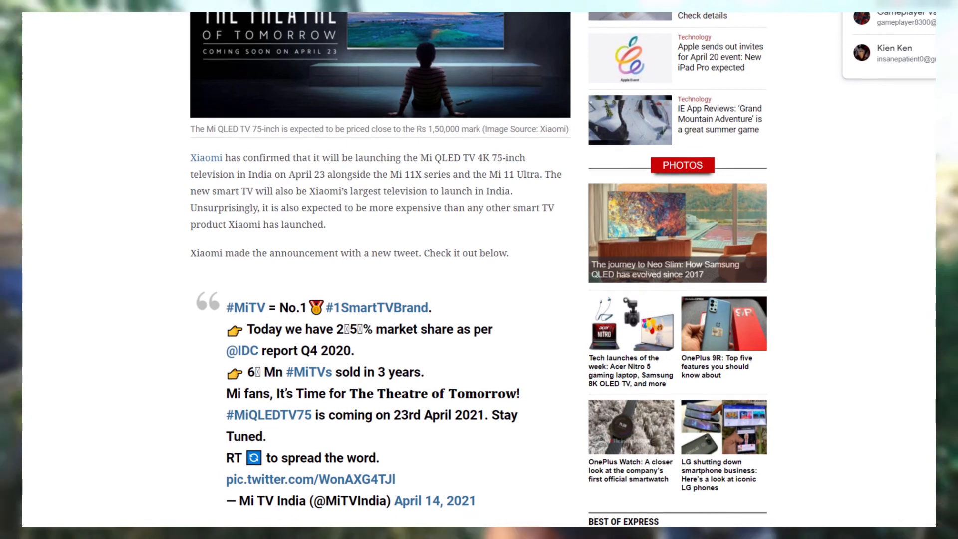
pyautogui.scroll(-3)
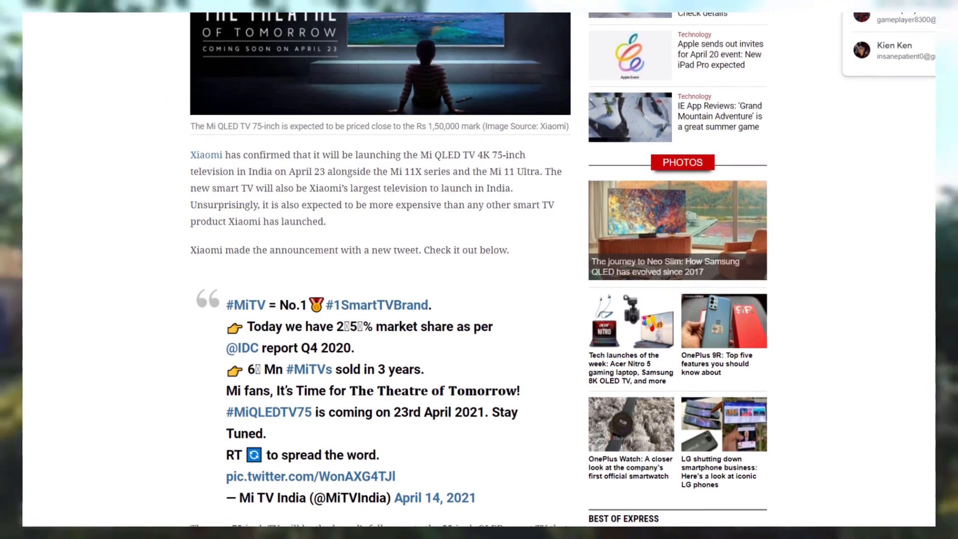